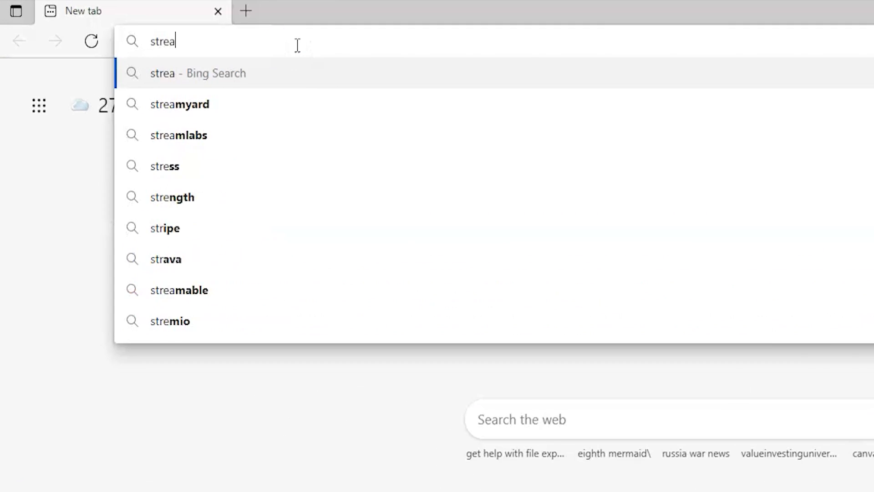
Go to streamyard.com and open the Share menu of slides, extra camera, video and screen
left_click(179, 105)
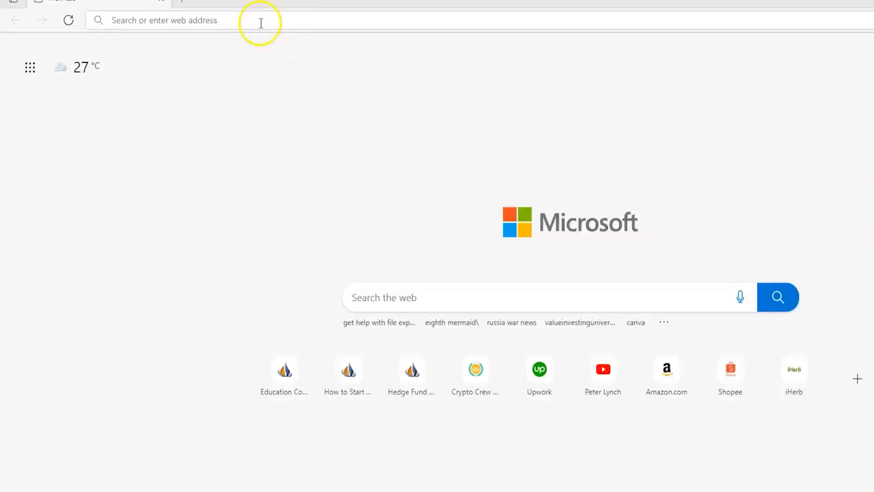
type("streamyard.com/prici")
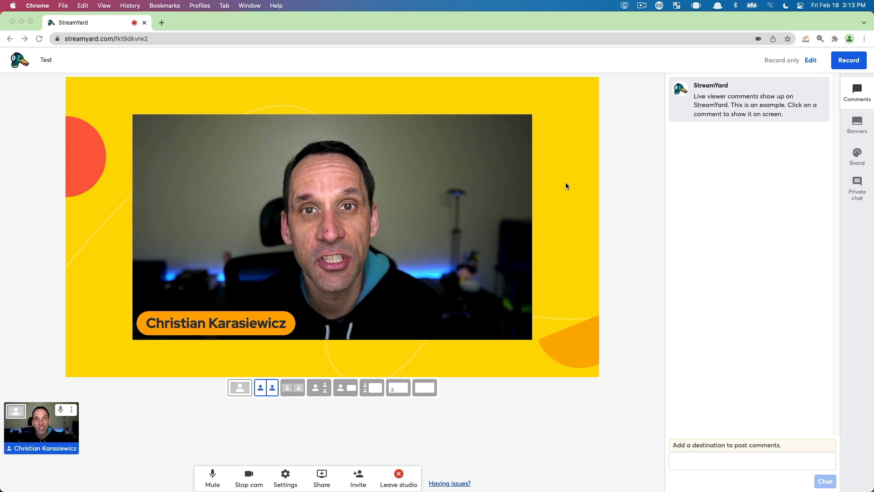
mouse_move(529, 202)
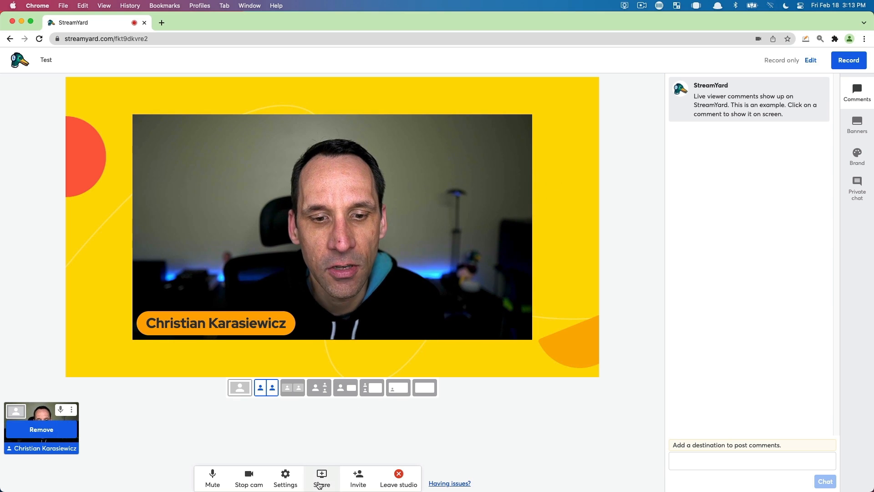
left_click(322, 477)
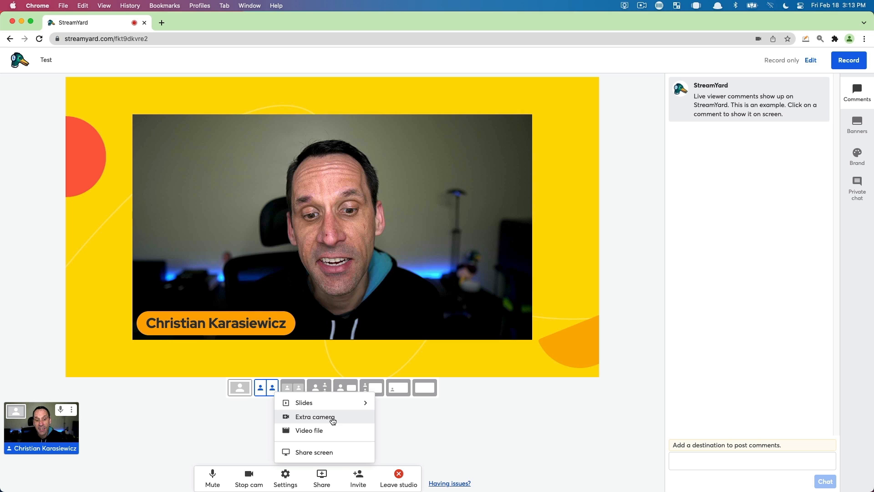
Share an extra camera source with Logitech BRIO selected as the camera
left_click(315, 417)
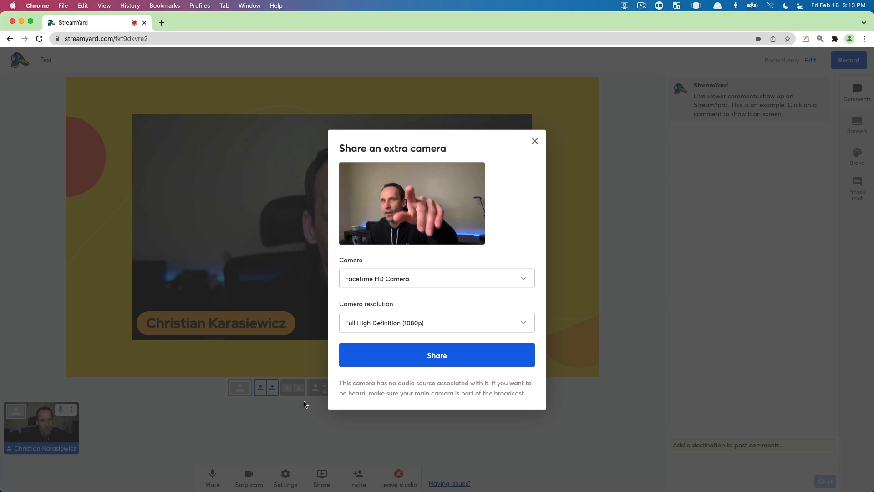
left_click(436, 279)
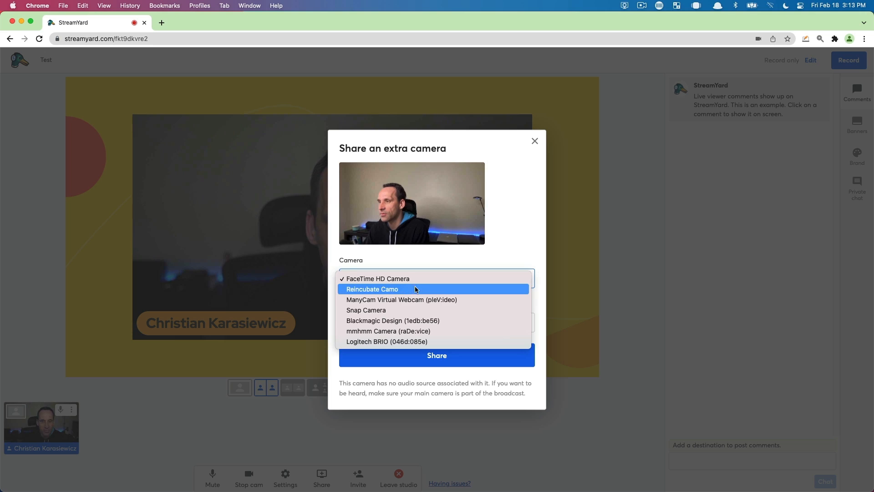
left_click(393, 320)
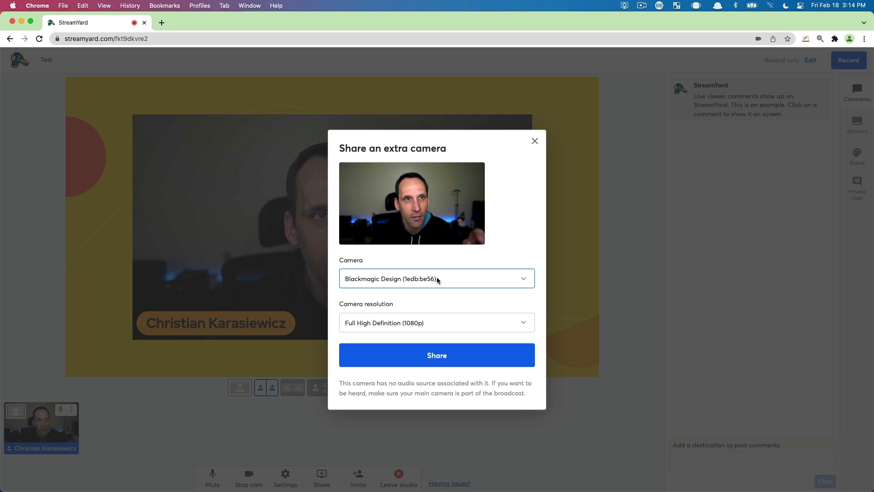
left_click(436, 355)
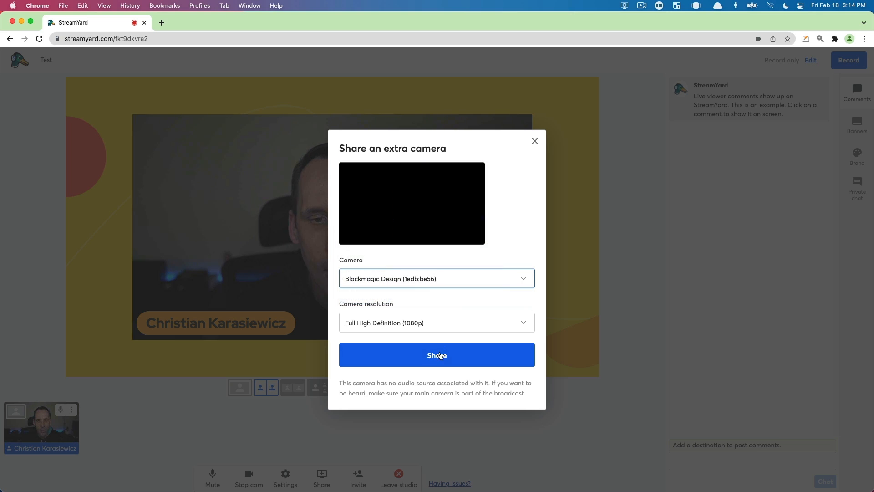
left_click(437, 278)
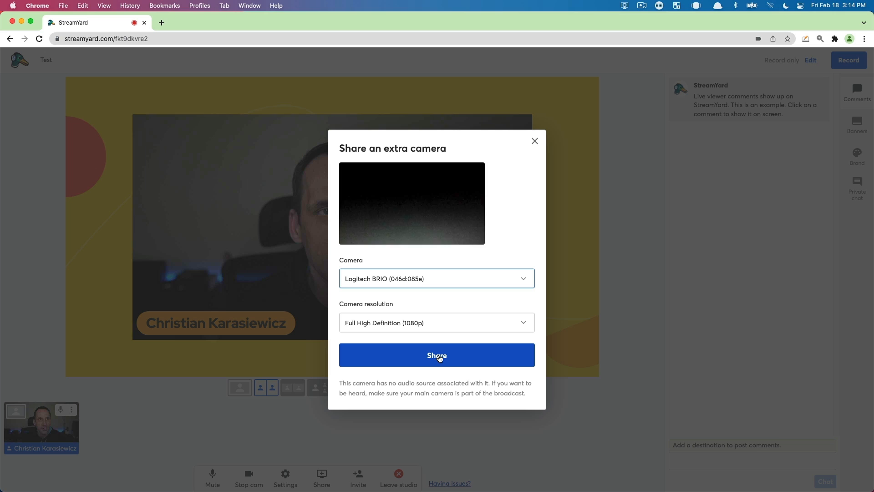
left_click(436, 355)
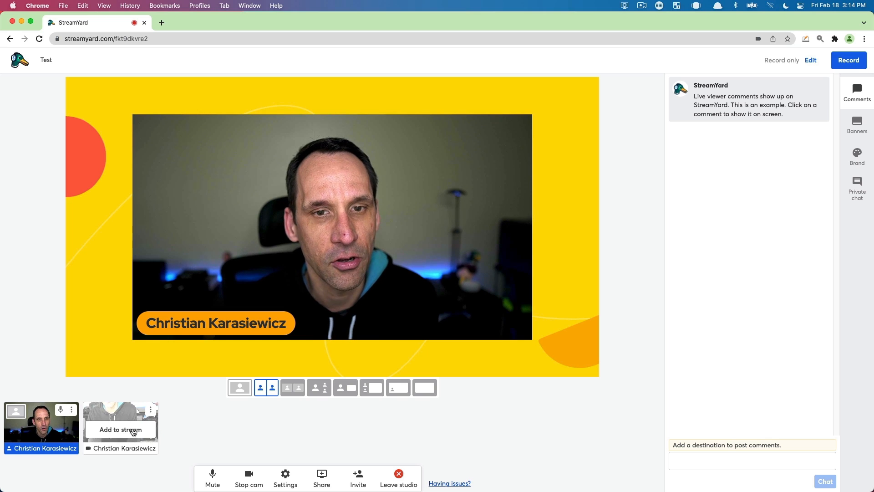
mouse_move(291, 388)
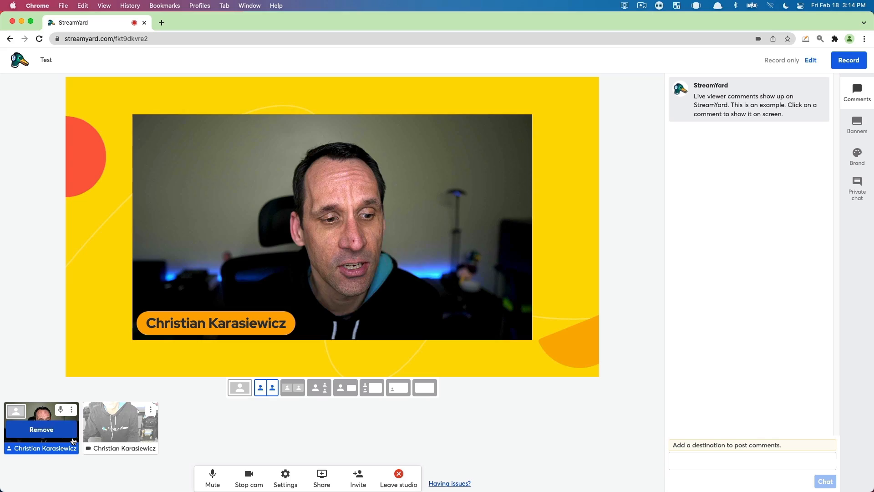
Add the backstage Logitech BRIO tile to the stream beside the main camera
left_click(119, 425)
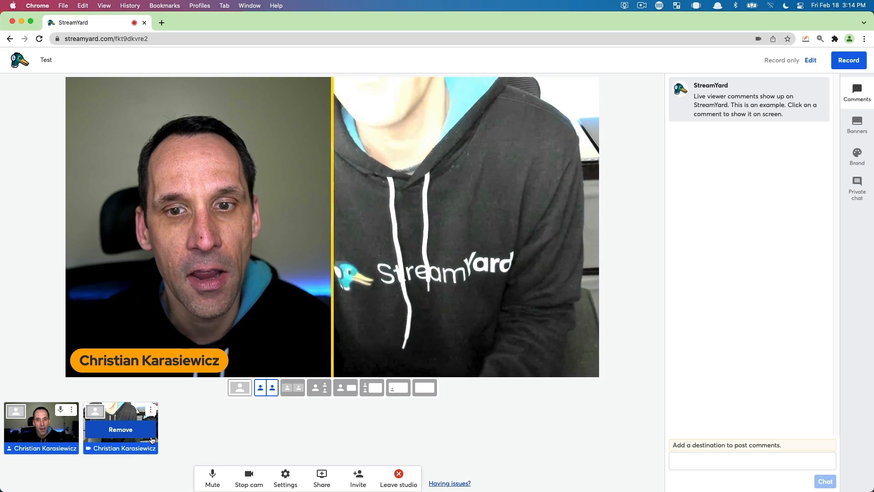
Switch the stage to Group layout, then picture-in-picture, then Solo main camera
left_click(293, 387)
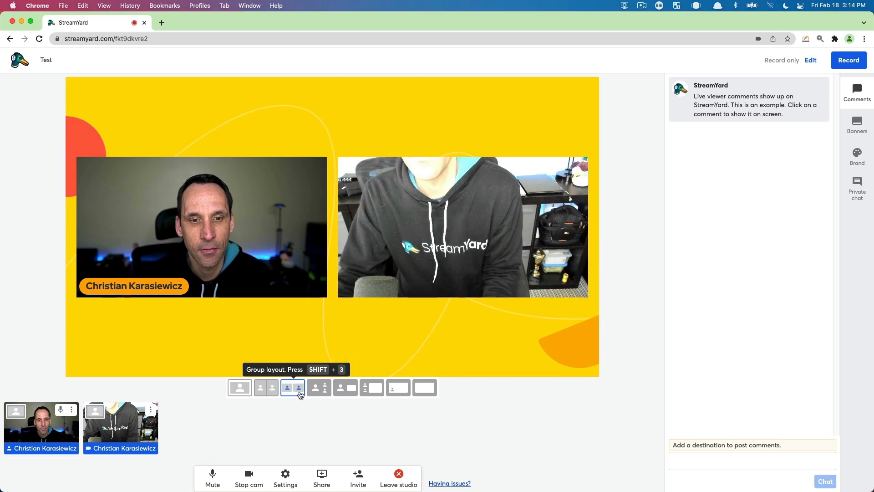
left_click(318, 388)
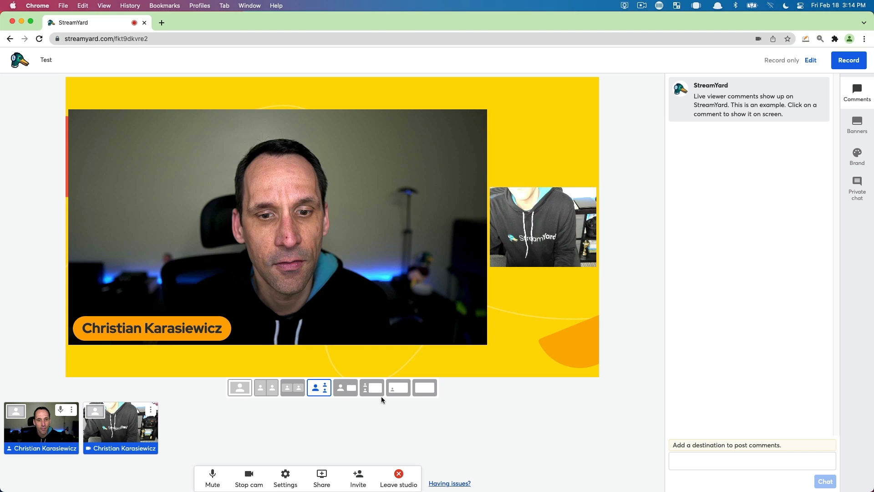
mouse_move(222, 403)
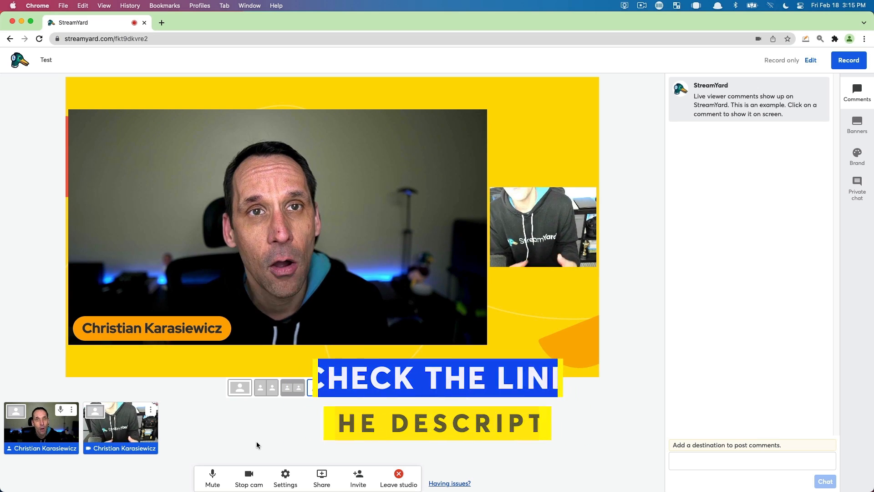
left_click(240, 387)
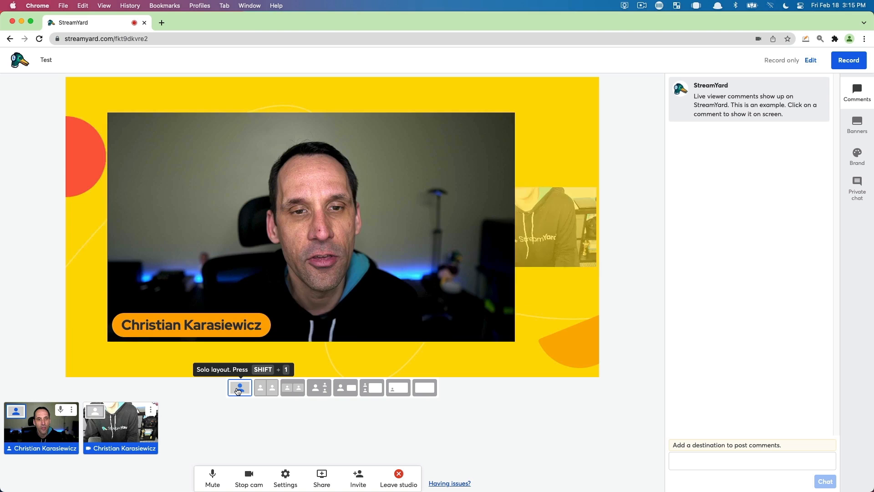
left_click(239, 387)
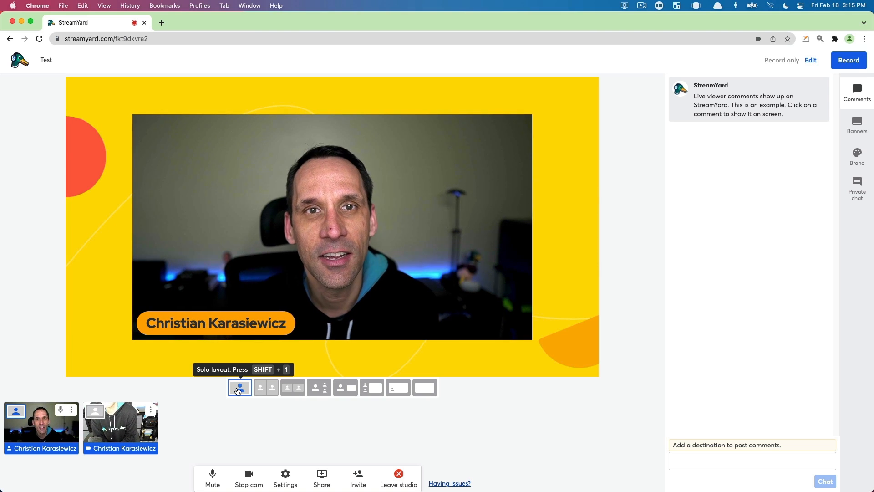